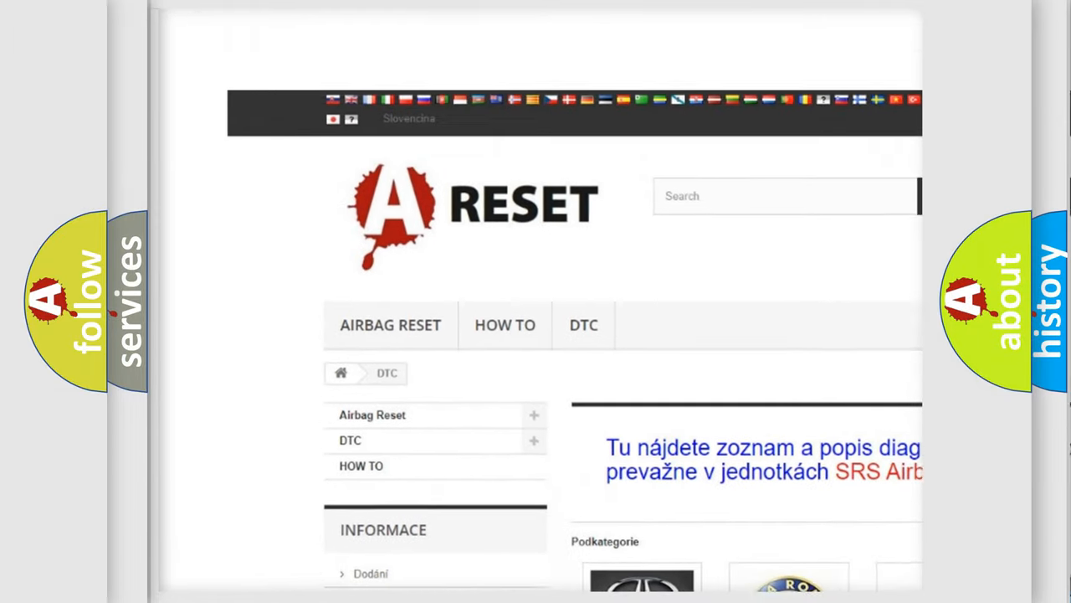
scroll(down, 3)
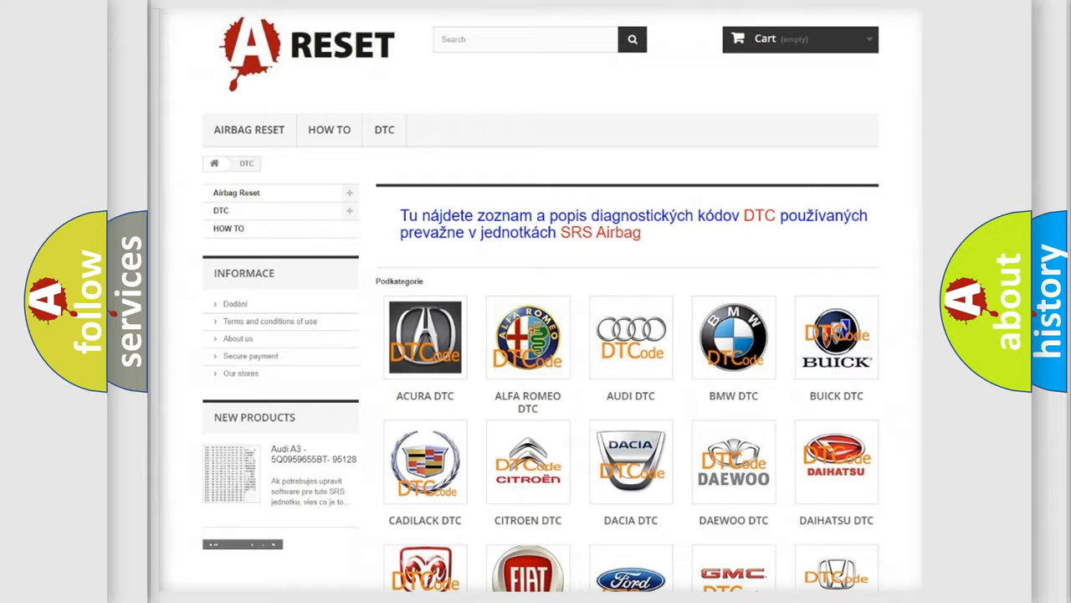
scroll(down, 3)
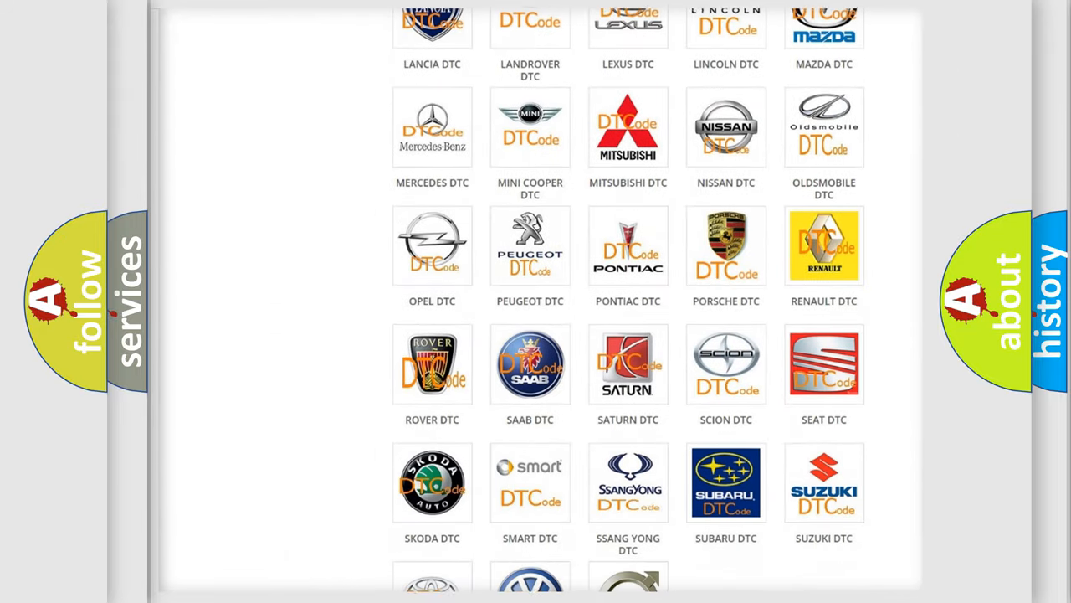
scroll(down, 3)
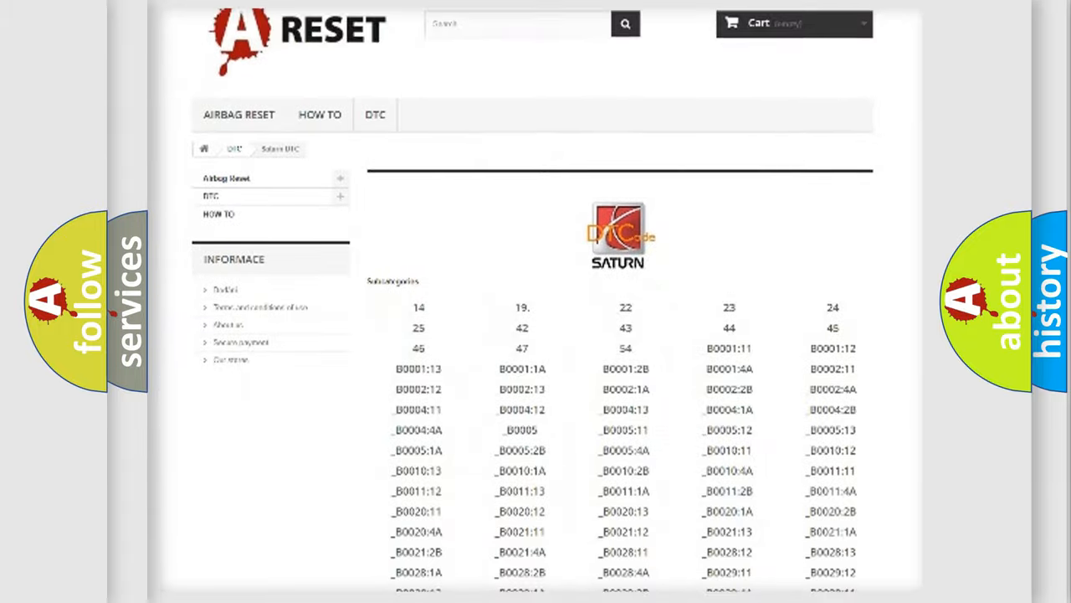
scroll(down, 3)
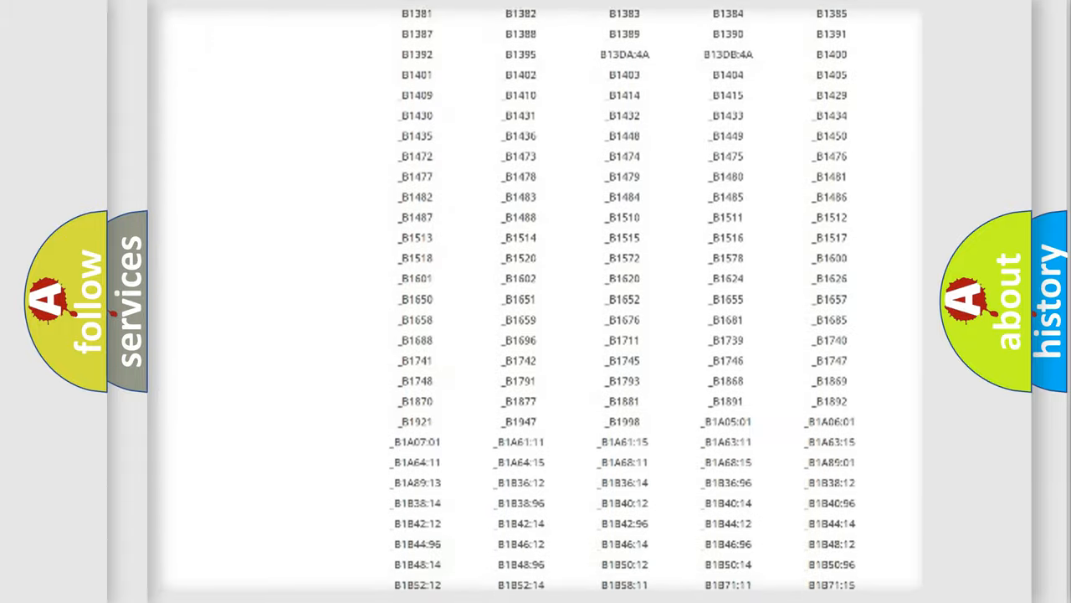